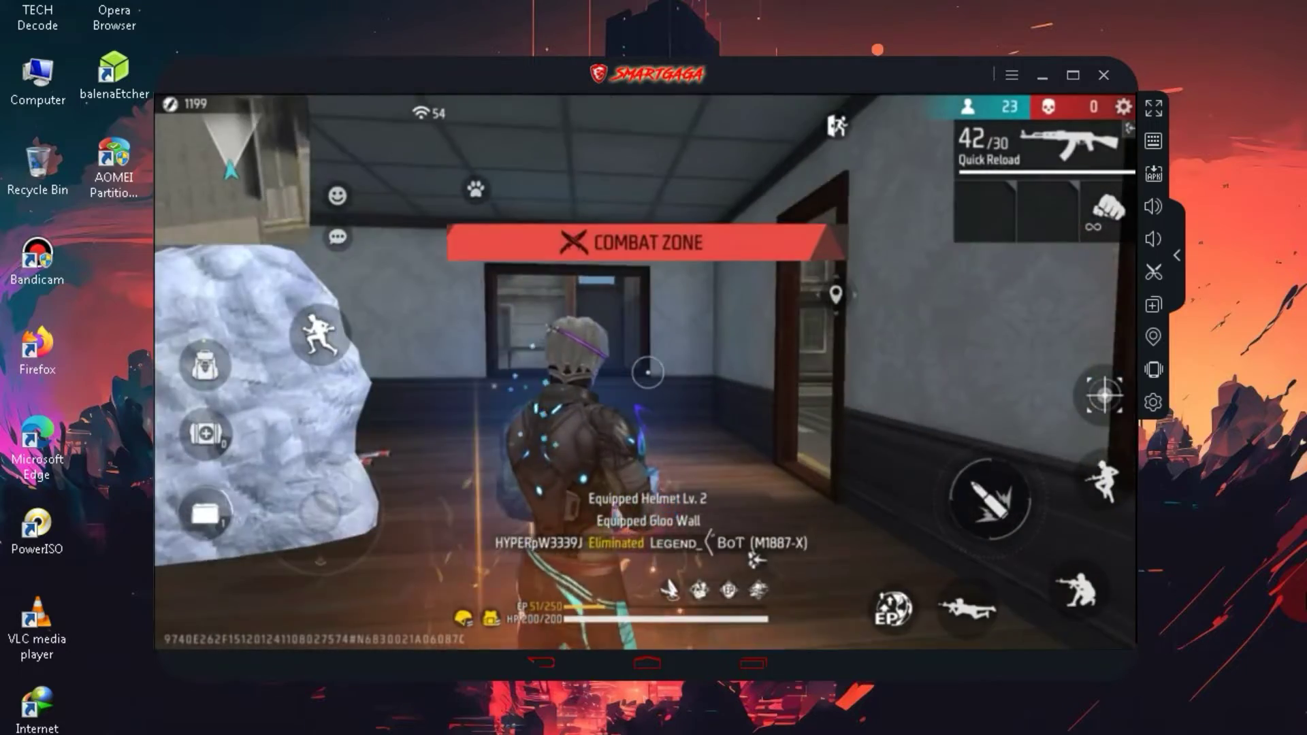
Step: Close the SmartGaGa window running the Free Fire match
click(1103, 74)
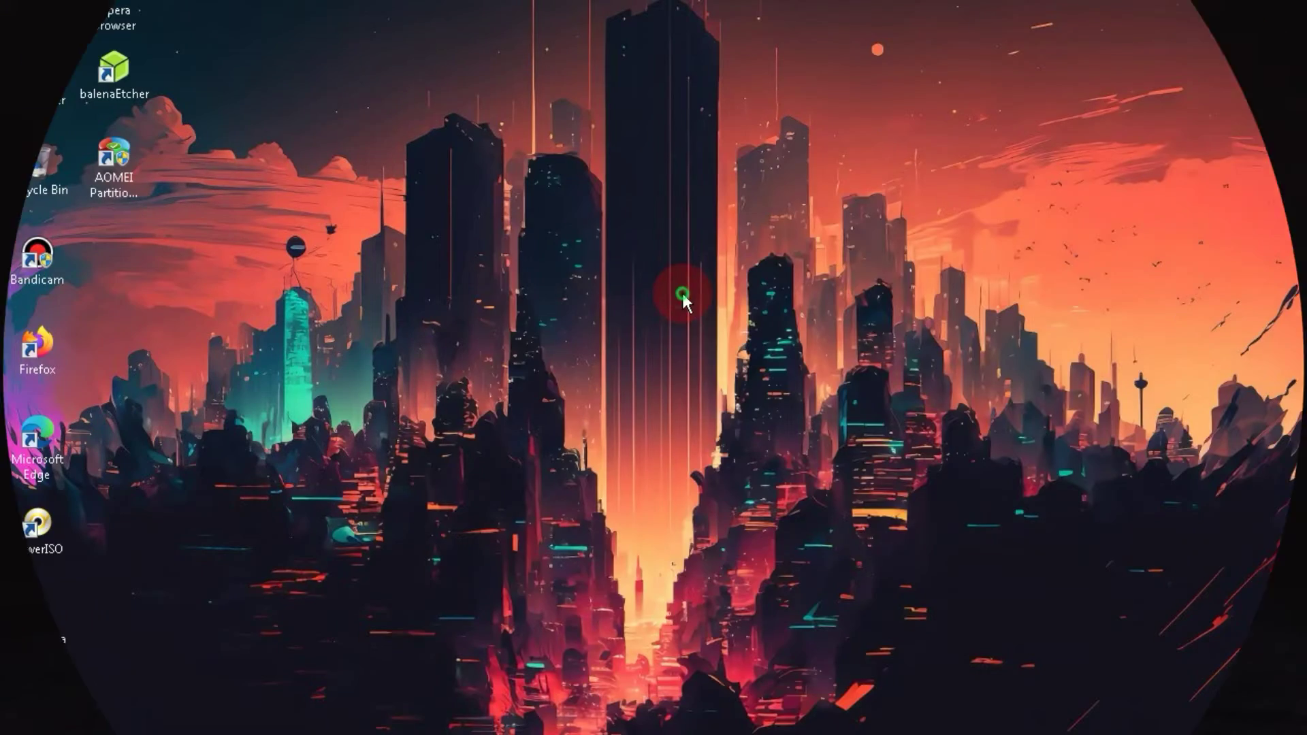
Step: Refresh the desktop from its right-click menu
right_click(682, 296)
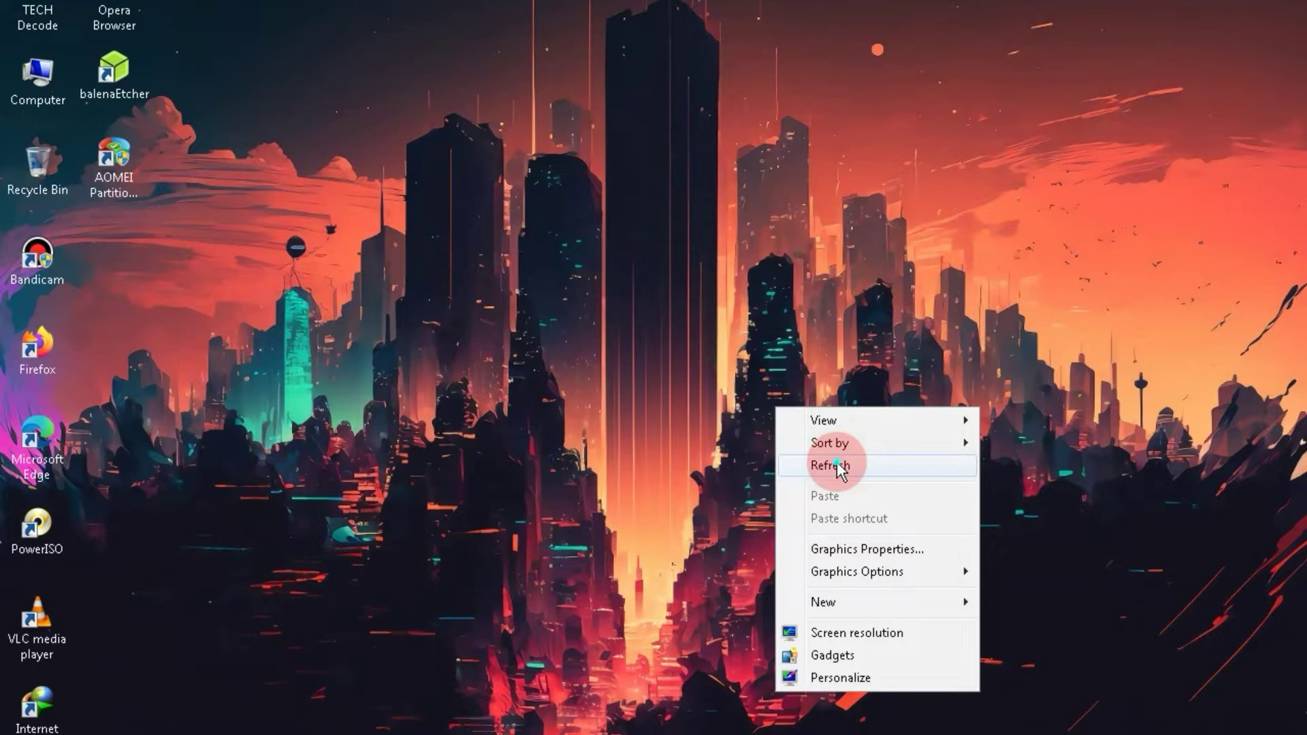
click(827, 465)
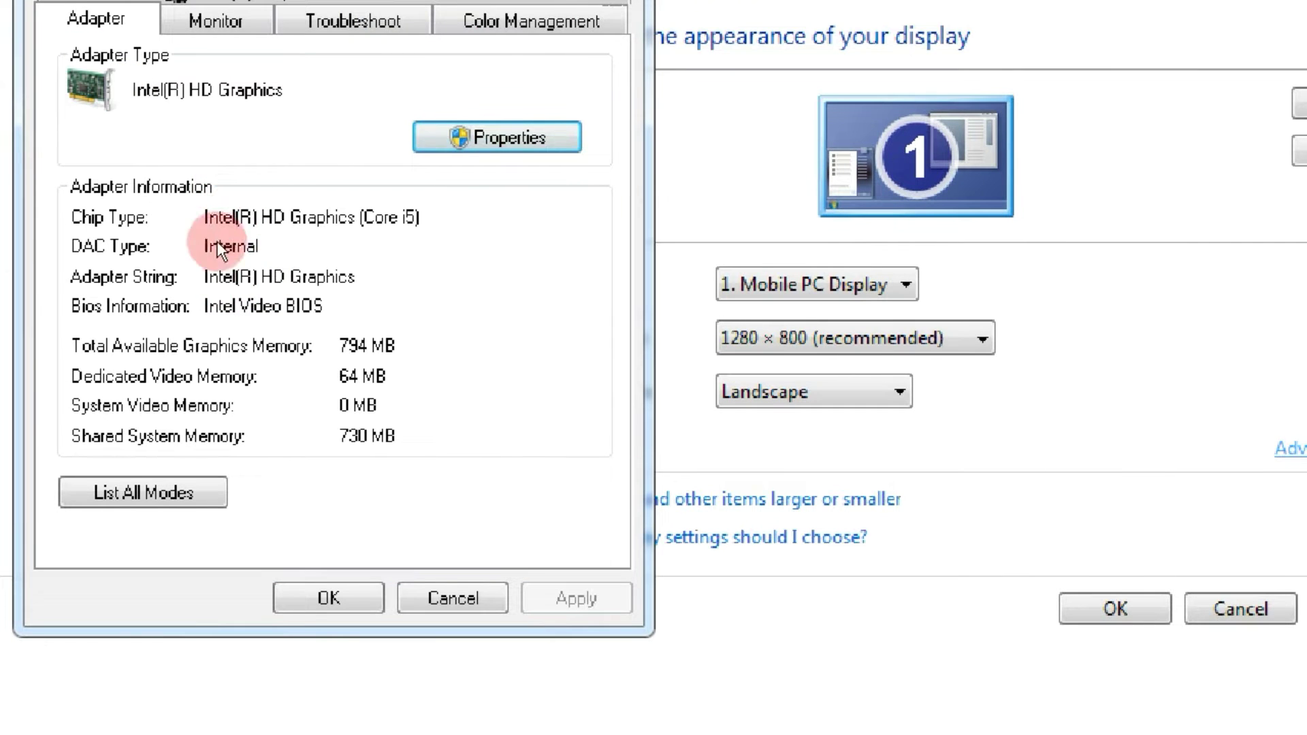
mouse_move(267, 219)
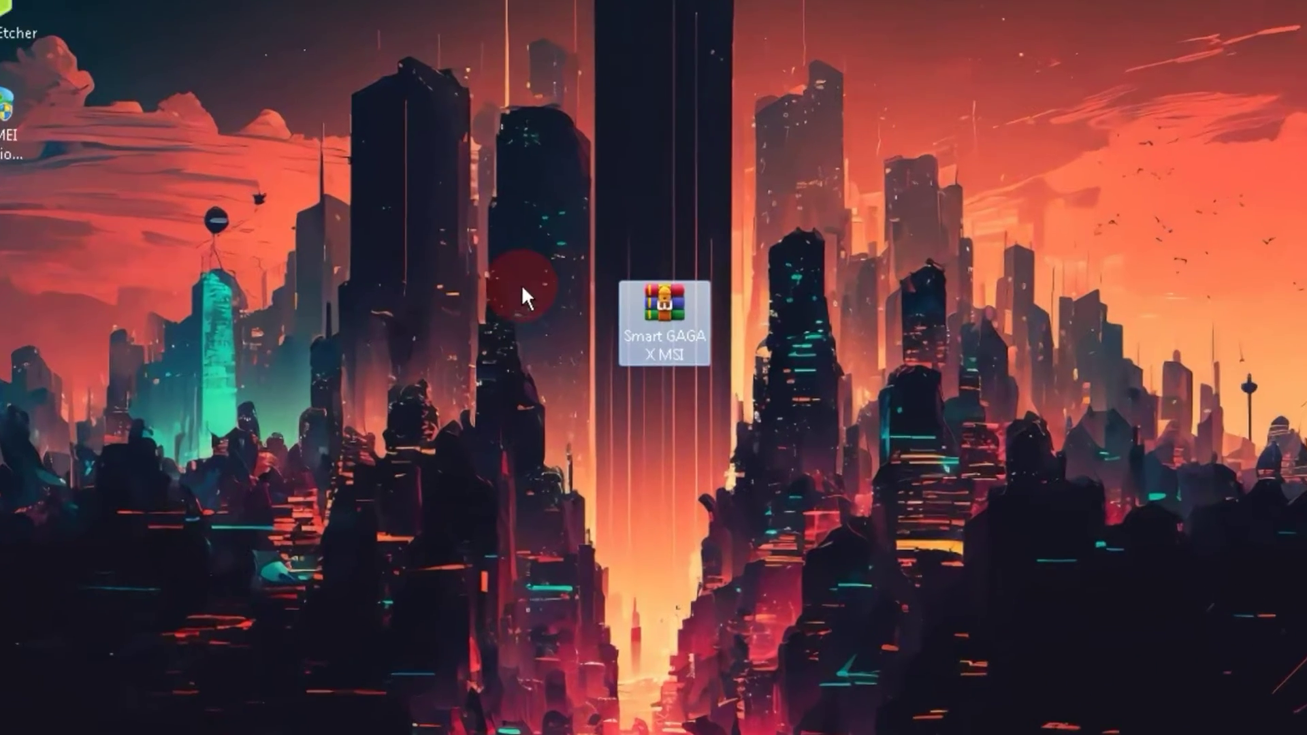
Step: Extract the SmartGaGa archive and open the Smart GAGA X MSI and SmartGaGa MSI folders
right_click(530, 296)
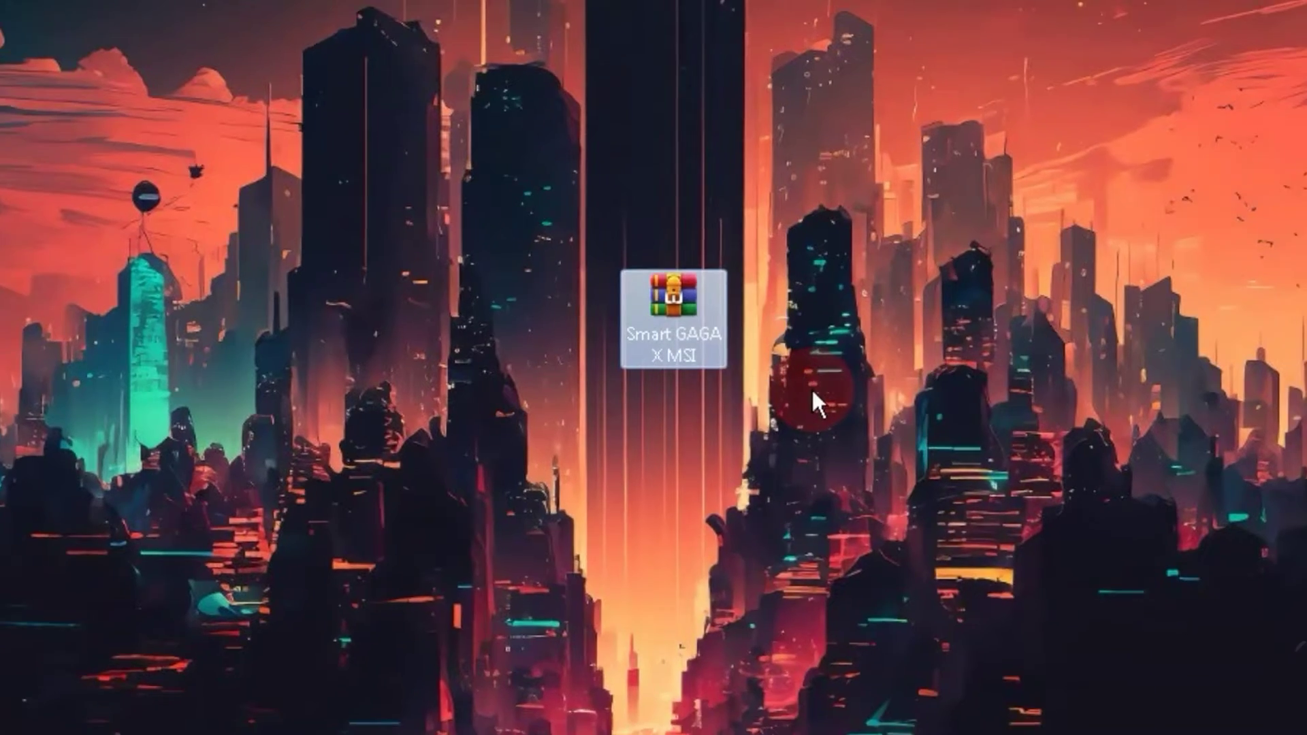
double_click(674, 320)
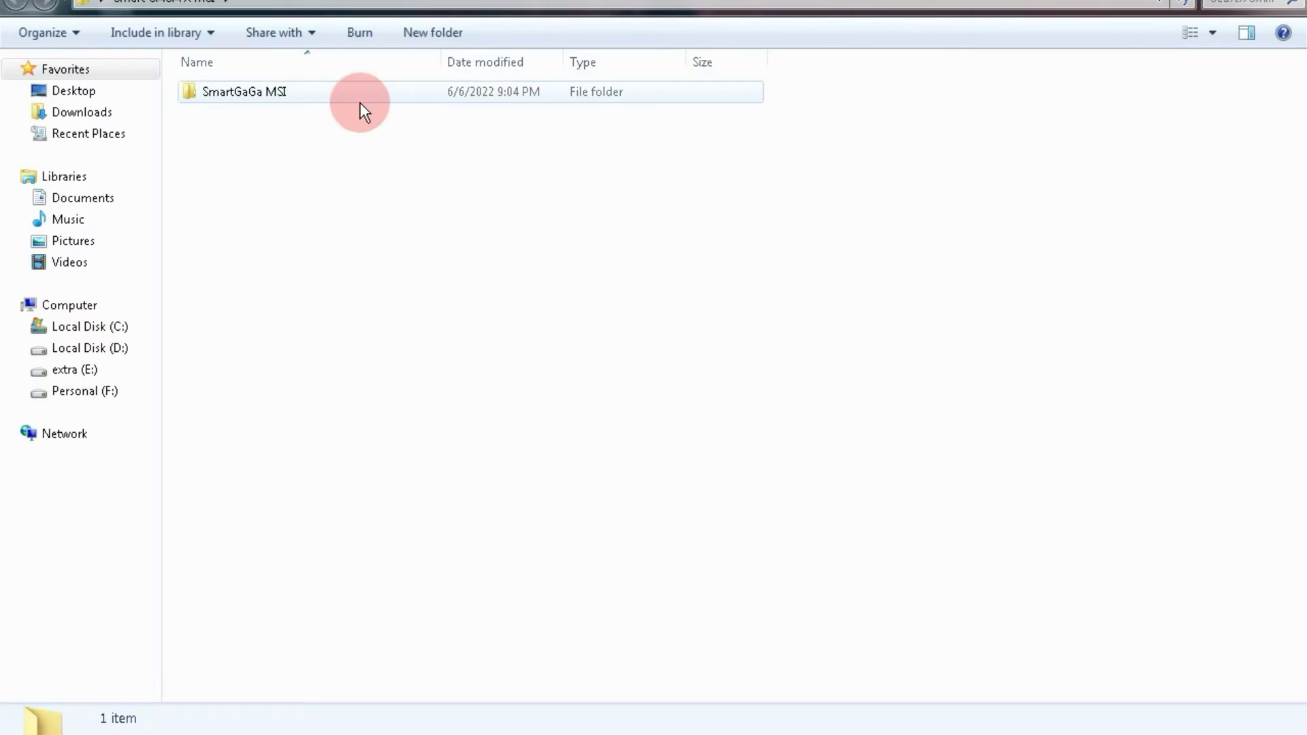
double_click(245, 91)
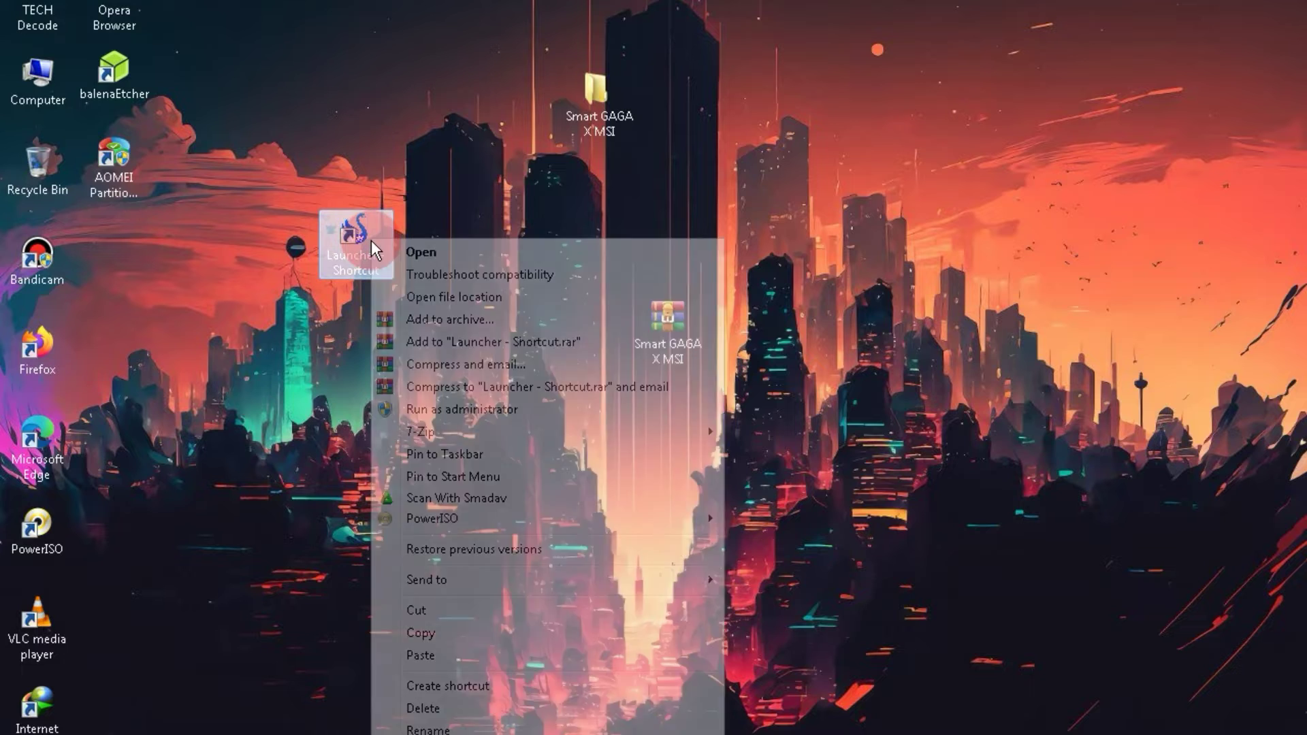
mouse_move(428, 409)
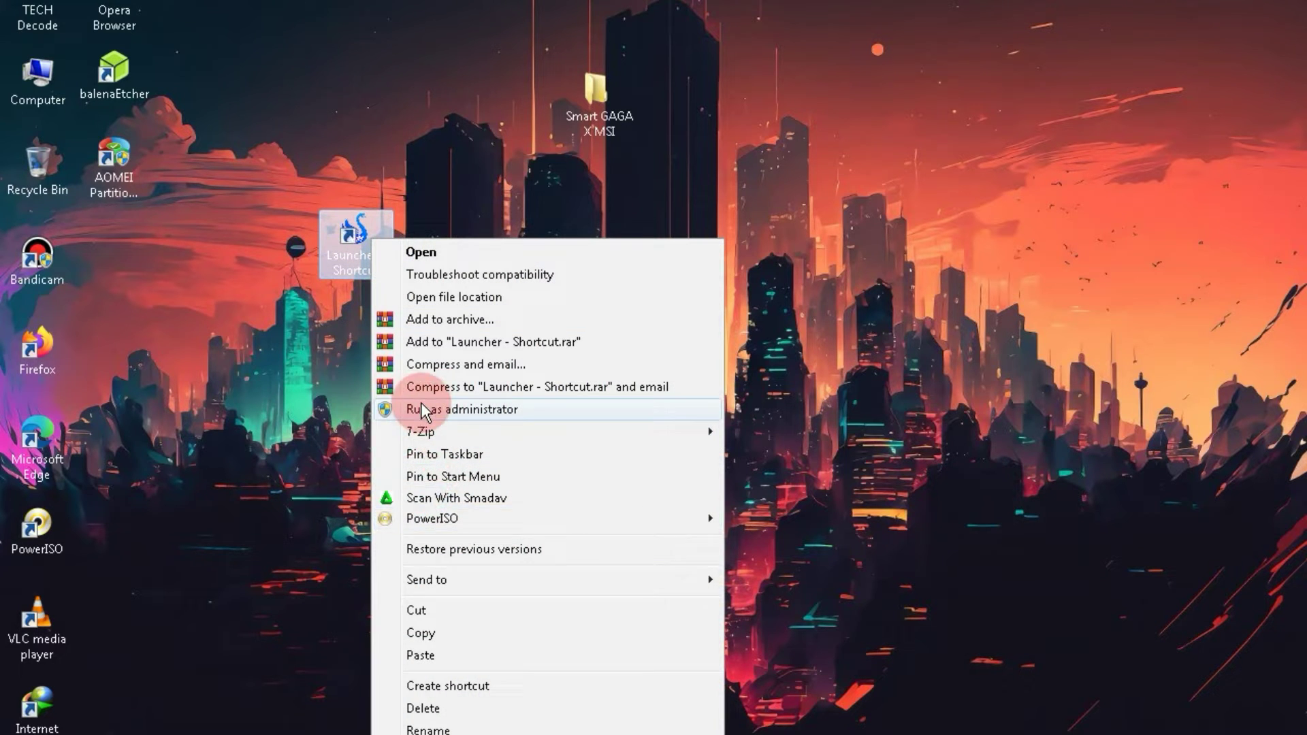
Step: Run the Launcher as administrator and dismiss the Launcher3 error message
click(461, 409)
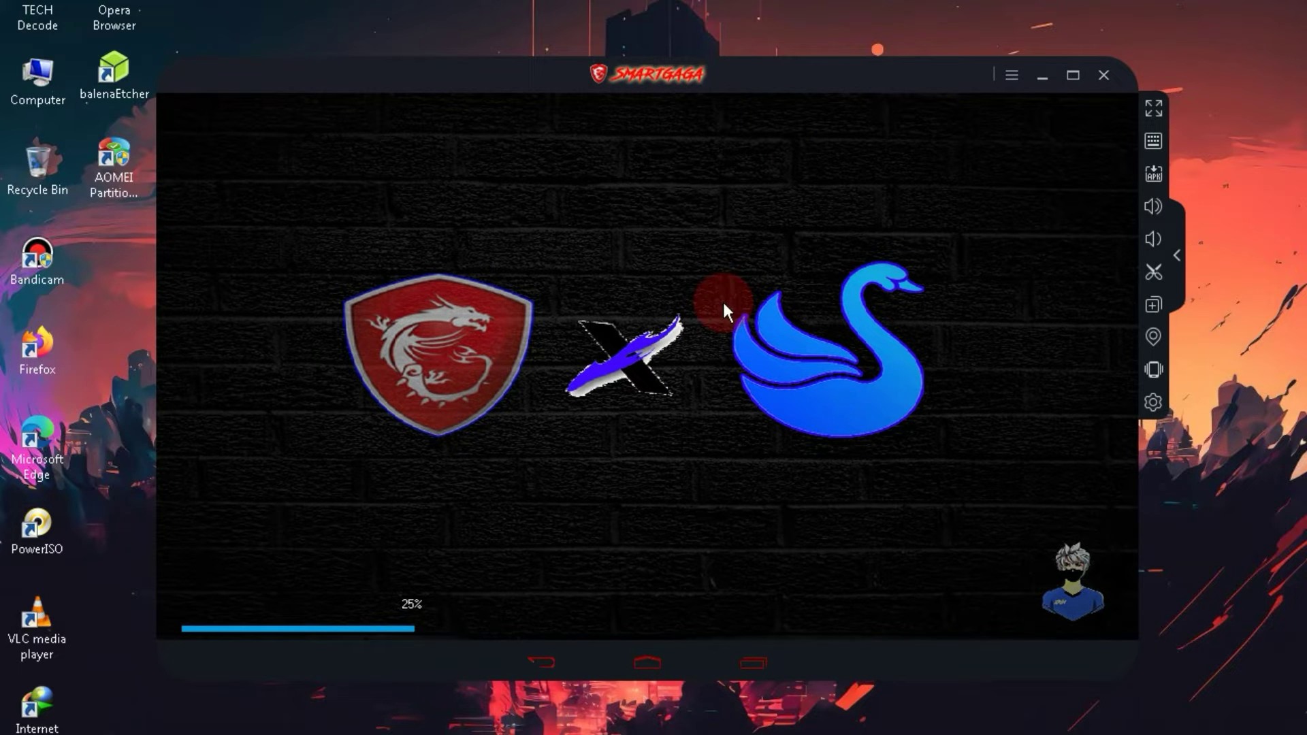
mouse_move(849, 346)
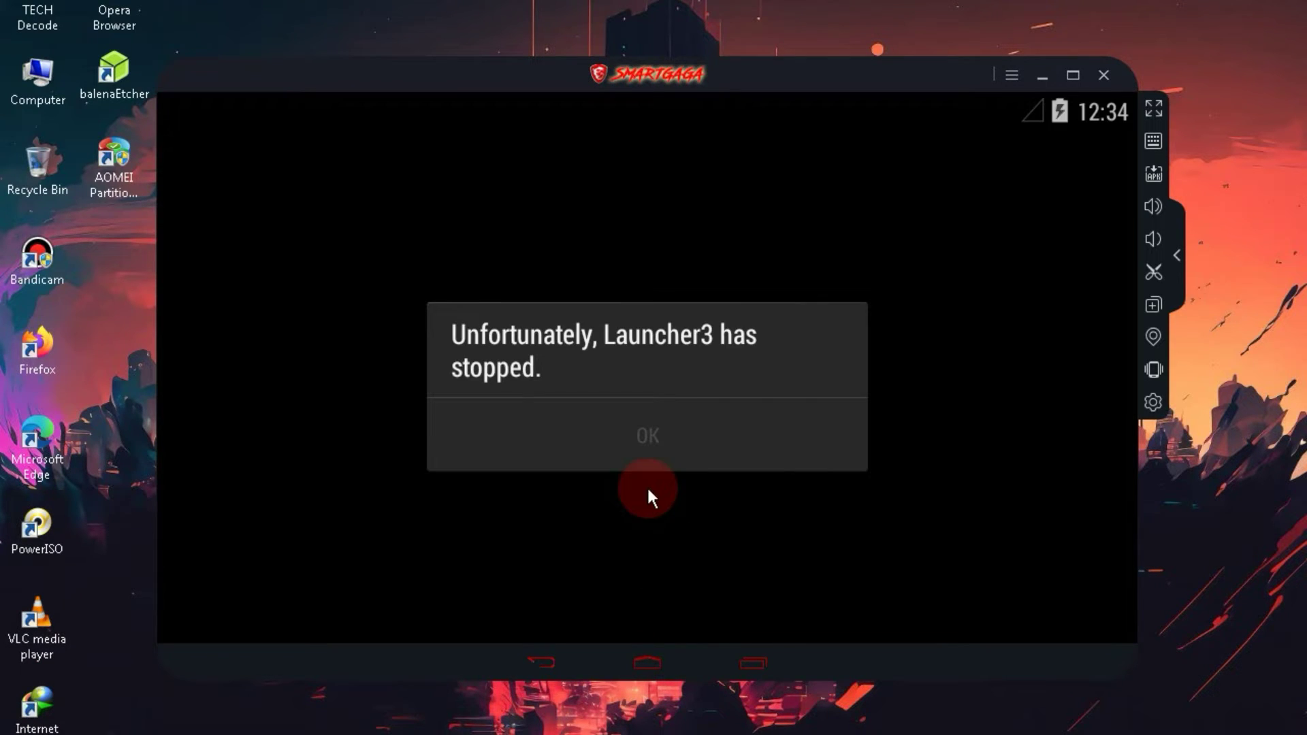
click(646, 435)
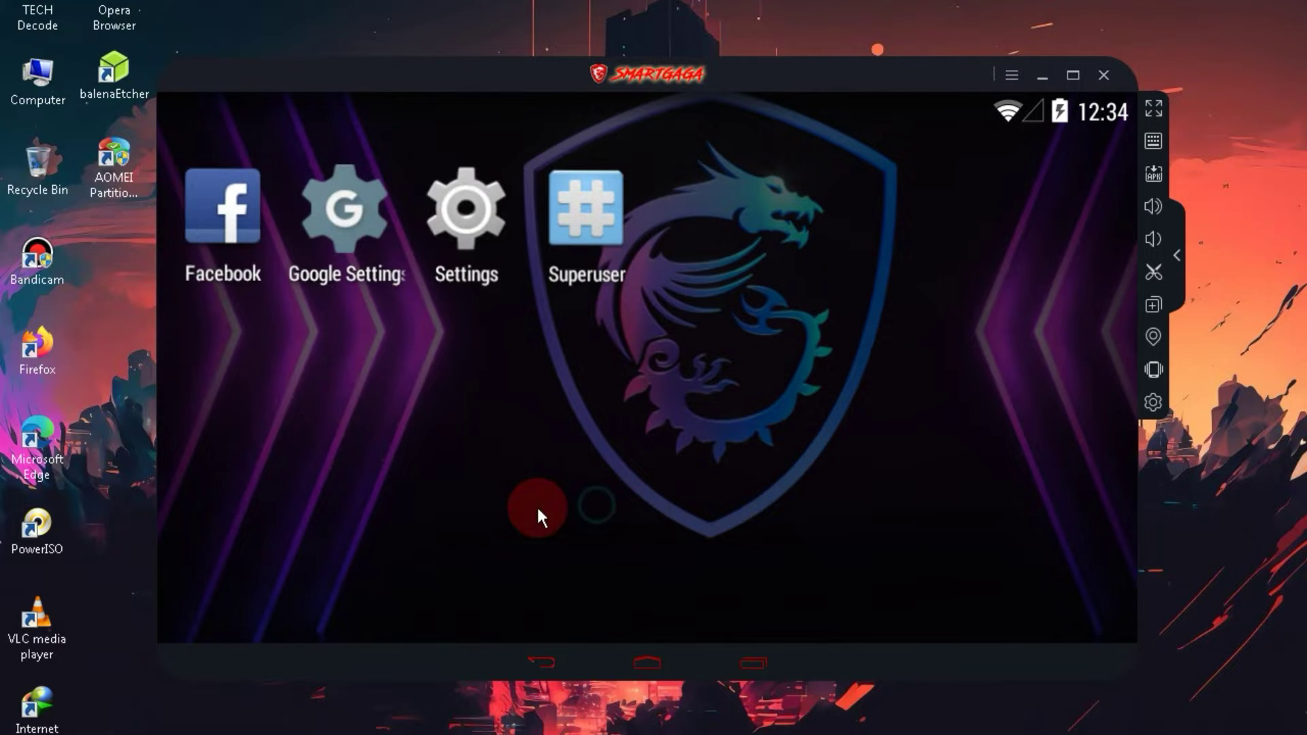
mouse_move(538, 547)
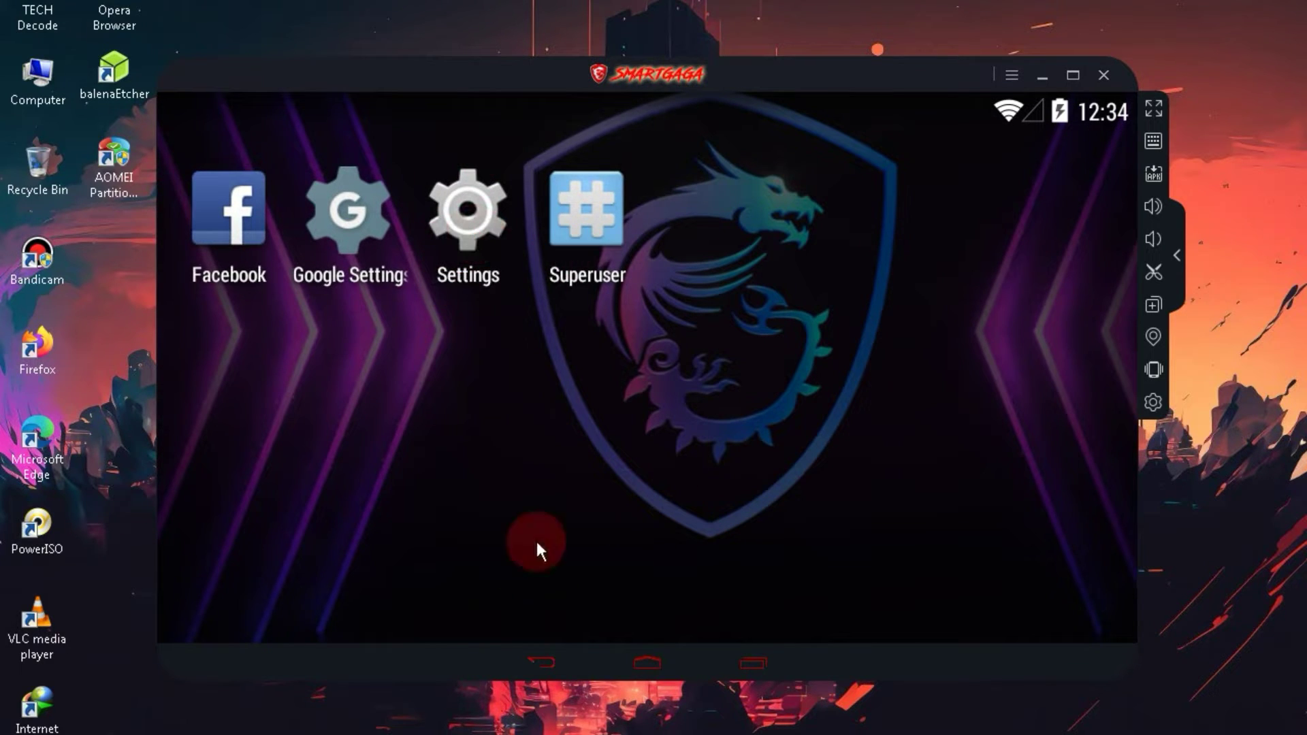
mouse_move(600, 616)
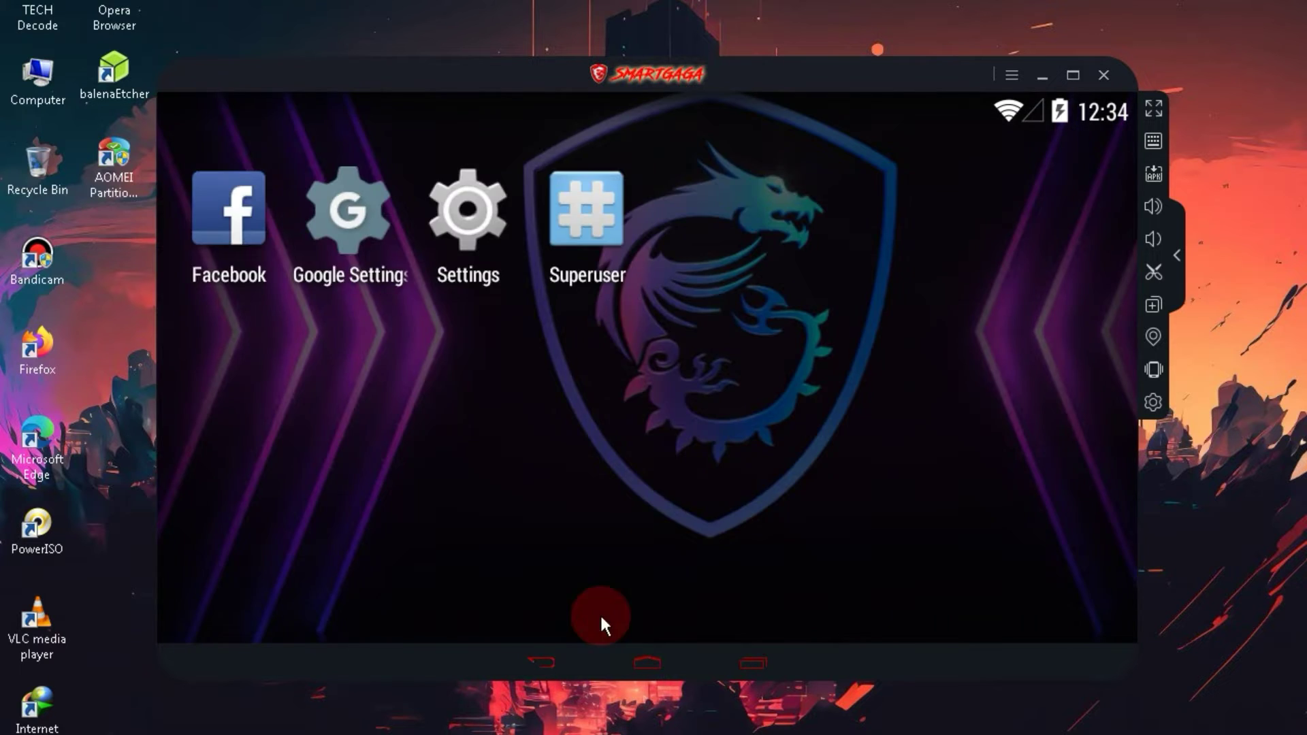
click(467, 208)
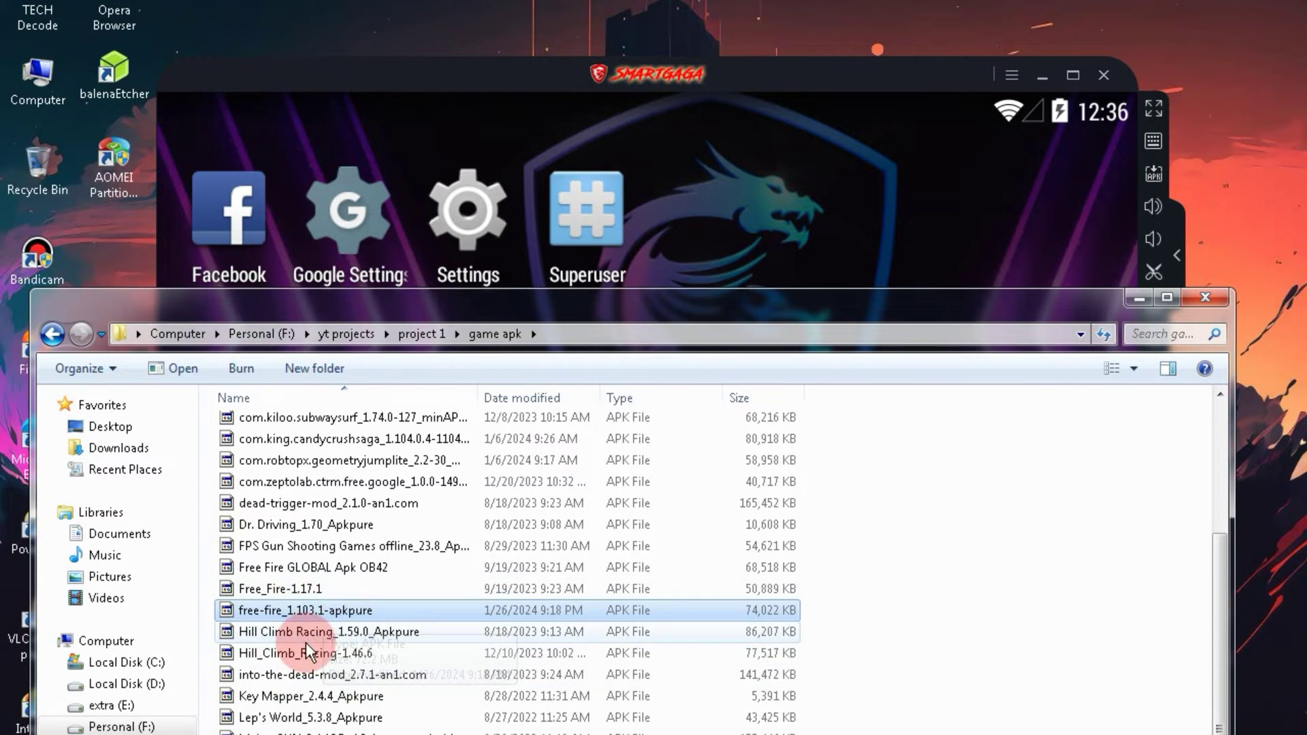
mouse_move(796, 323)
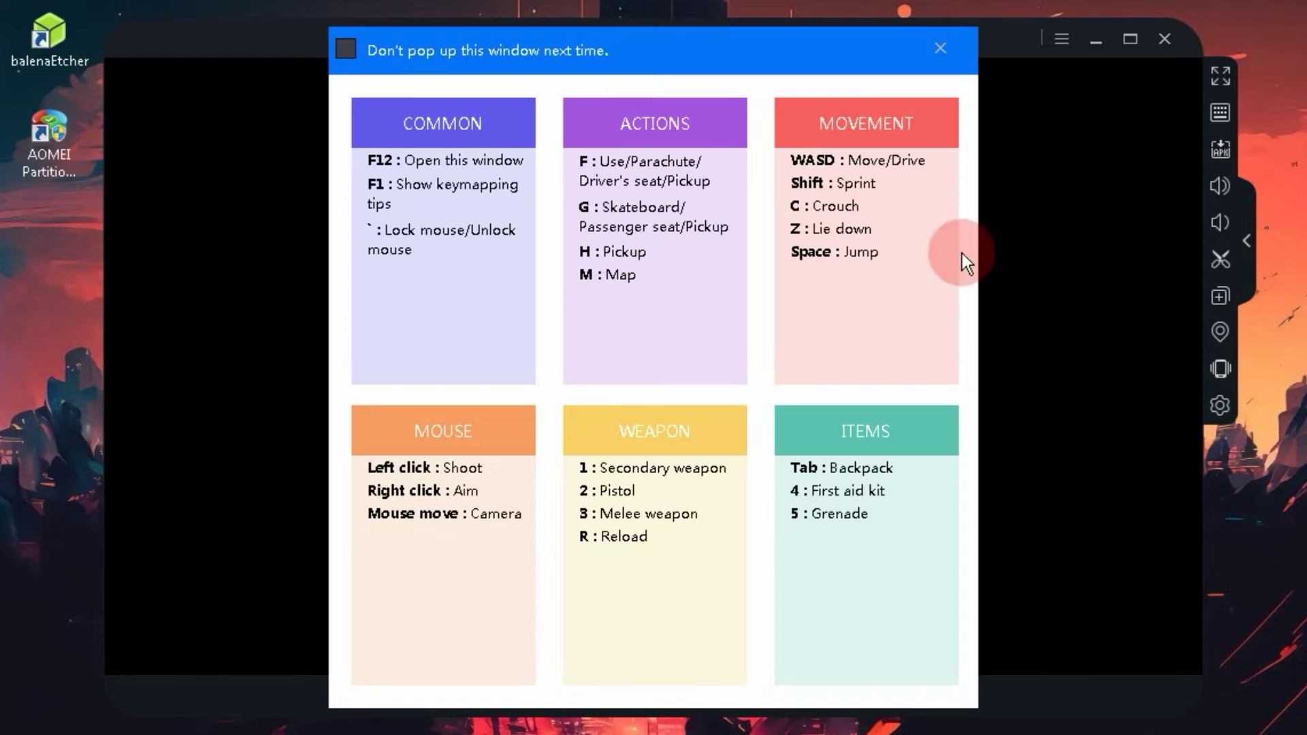
Step: Dismiss the keymapping tips and view Free Fire's display settings
click(940, 48)
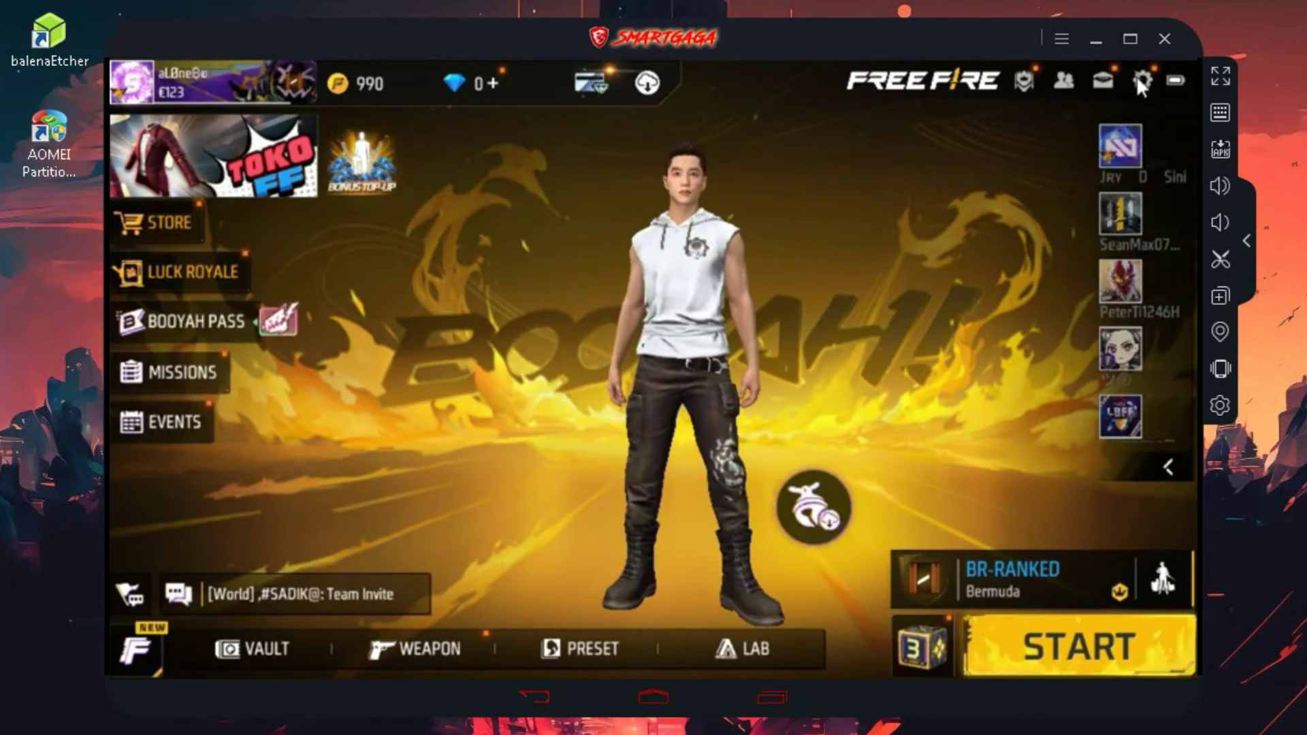
click(1140, 81)
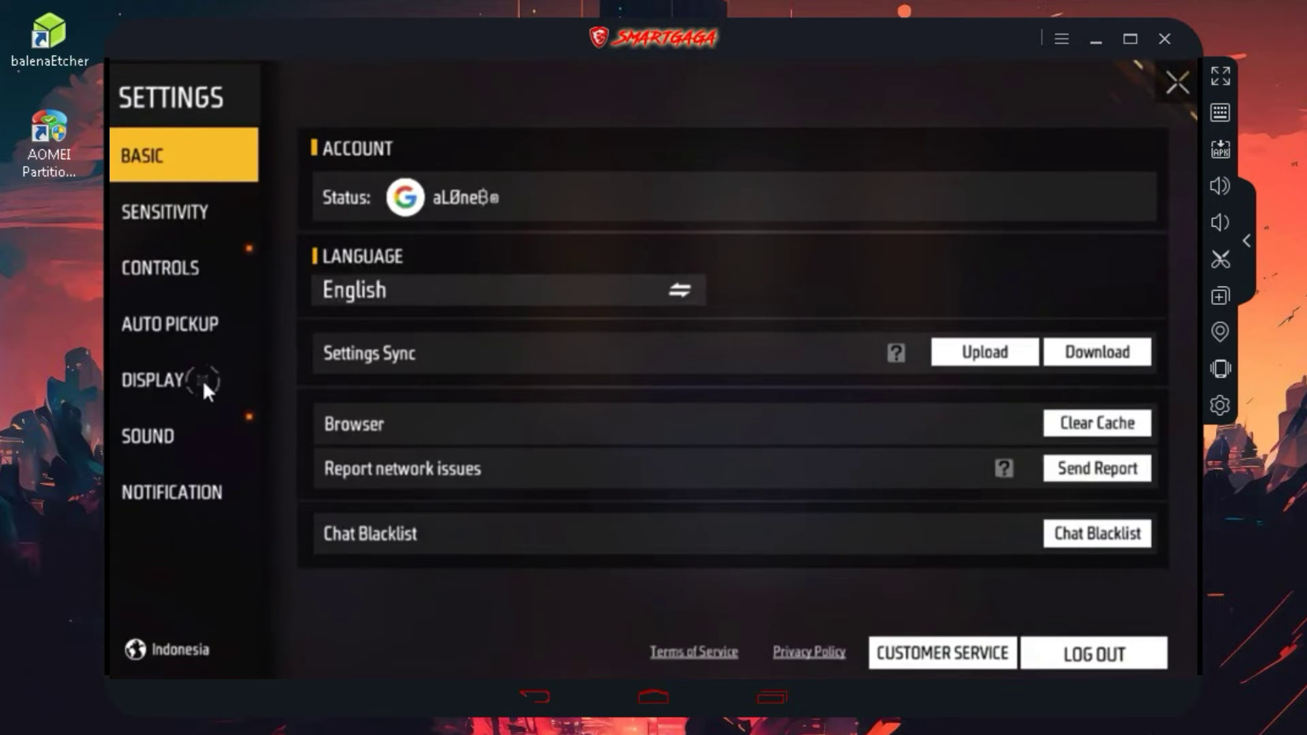
click(1174, 82)
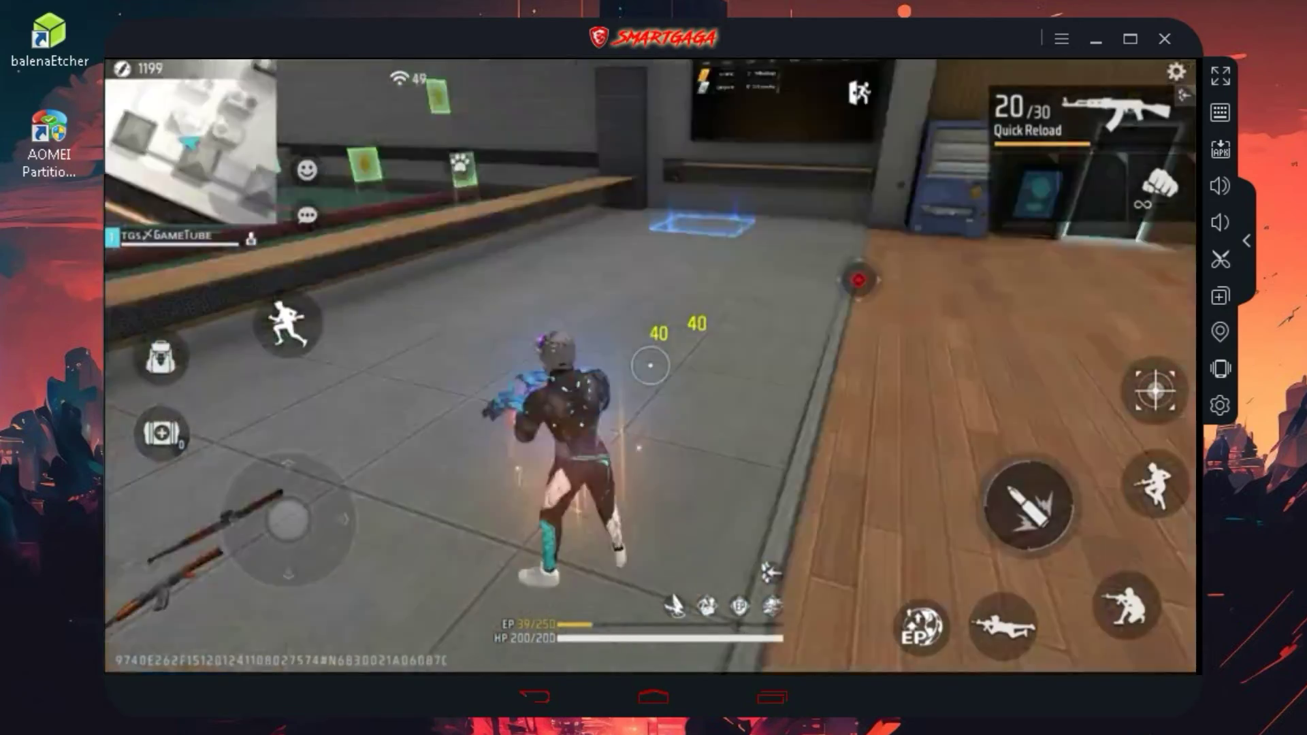